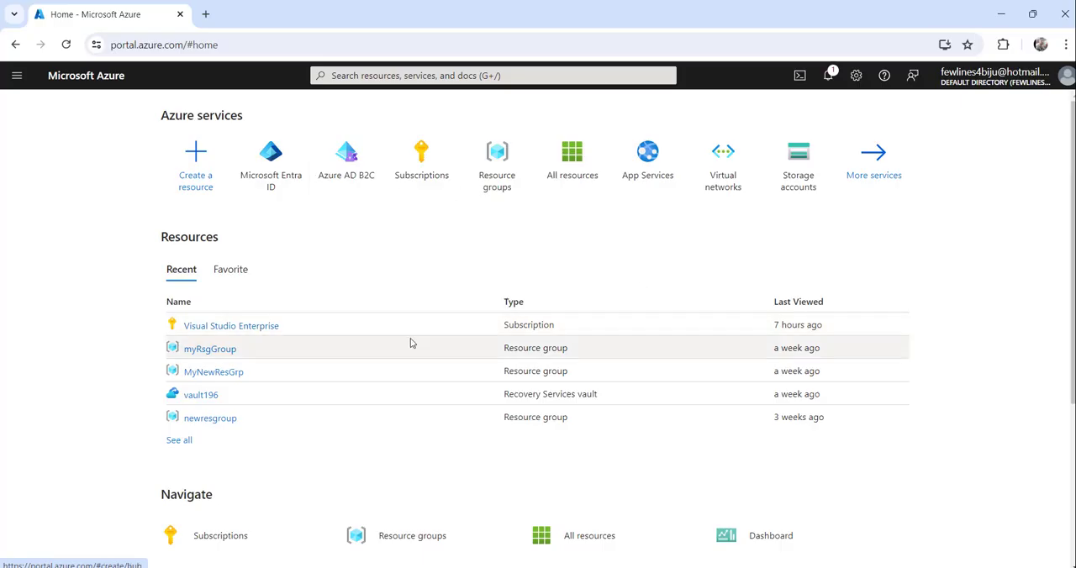
mouse_move(485, 324)
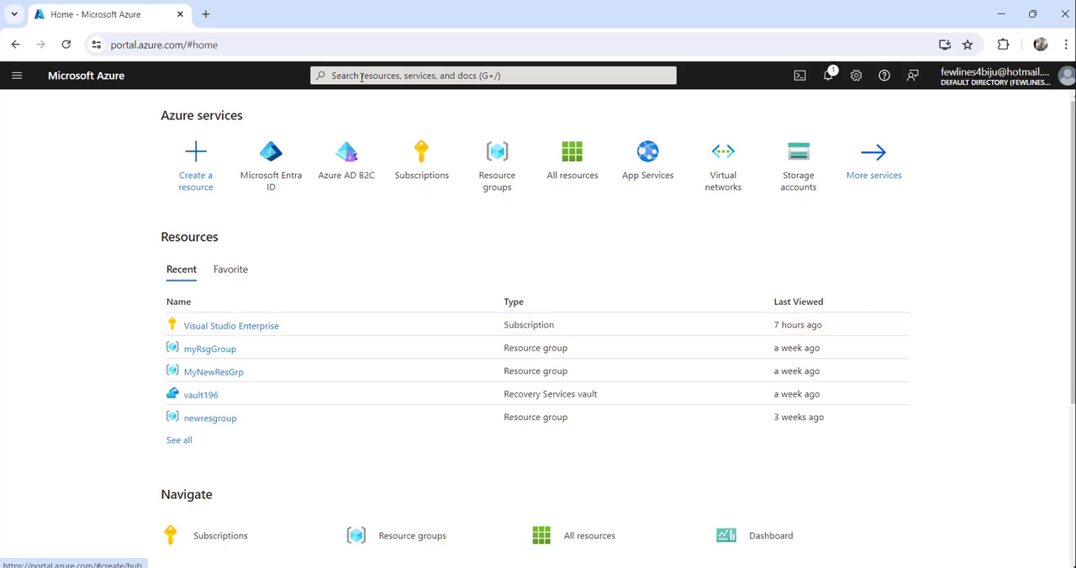
Search for 'microsoft entra id' and select the Microsoft Entra ID service.
type("m")
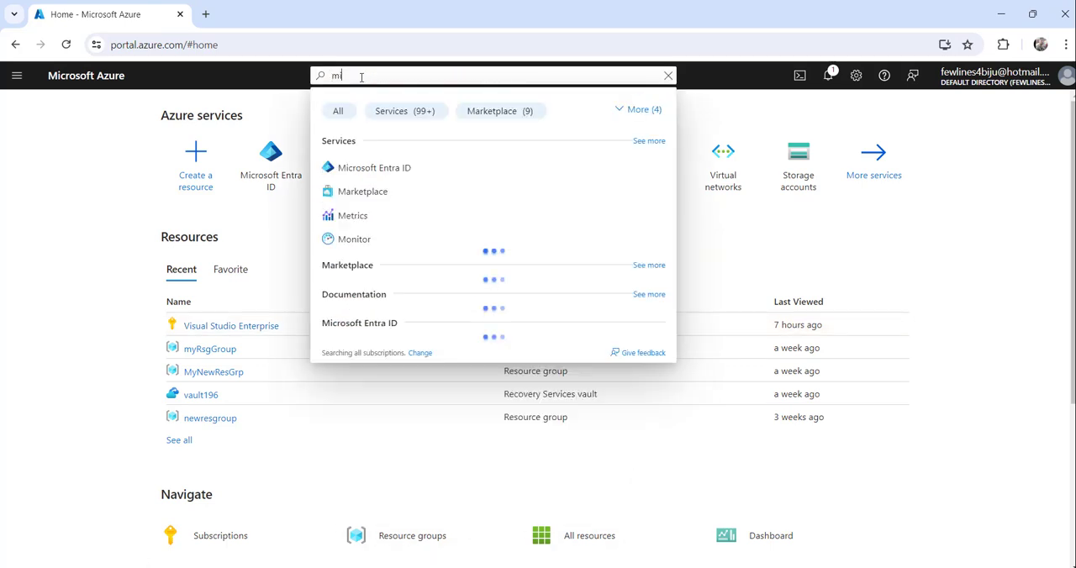
type("icrosoft entra id")
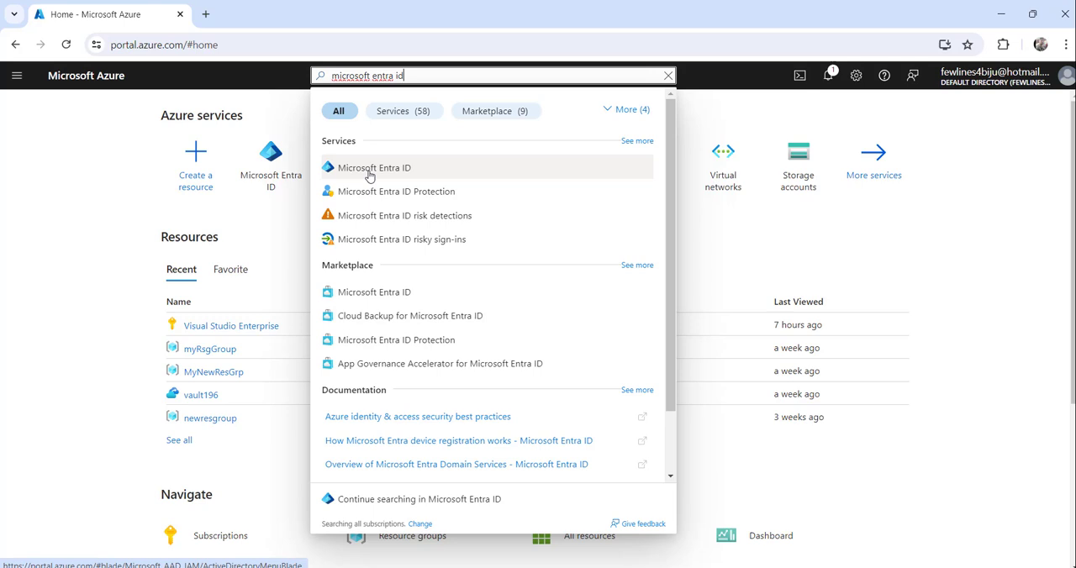
mouse_move(360, 171)
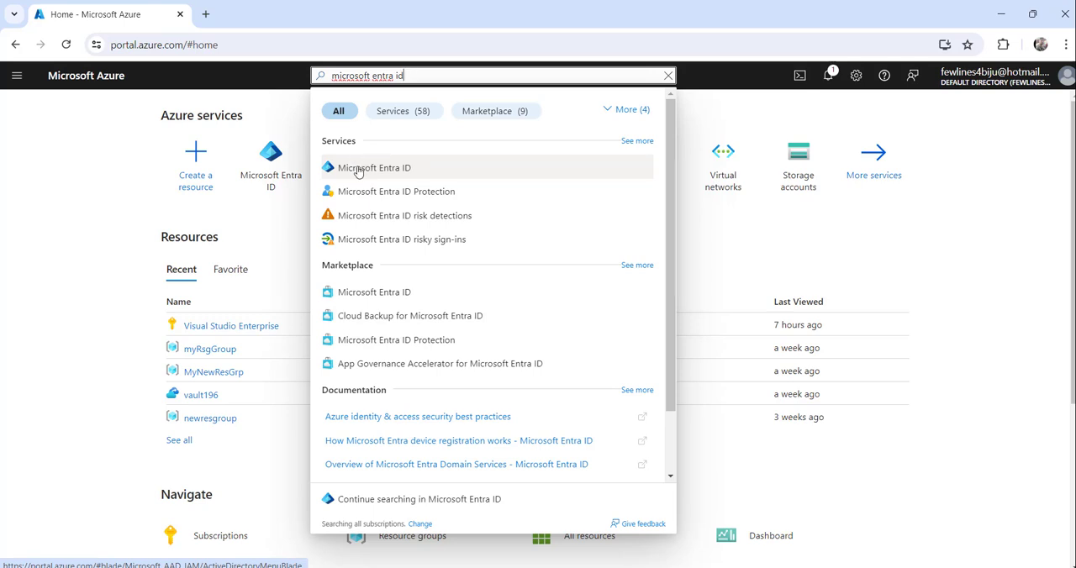
left_click(373, 168)
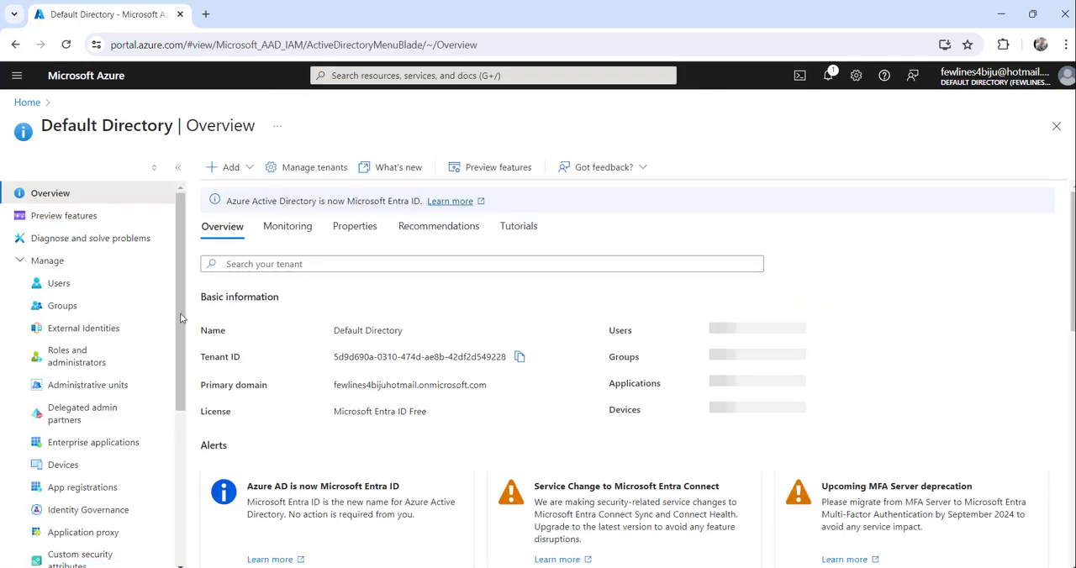
Navigate to Users under Manage in the Default Directory.
left_click(47, 260)
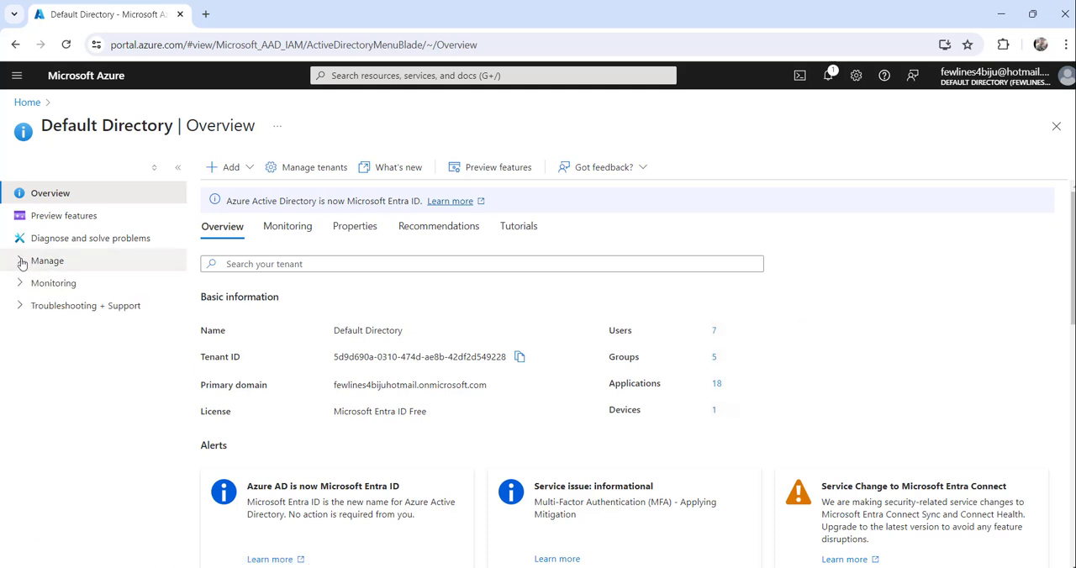
left_click(47, 260)
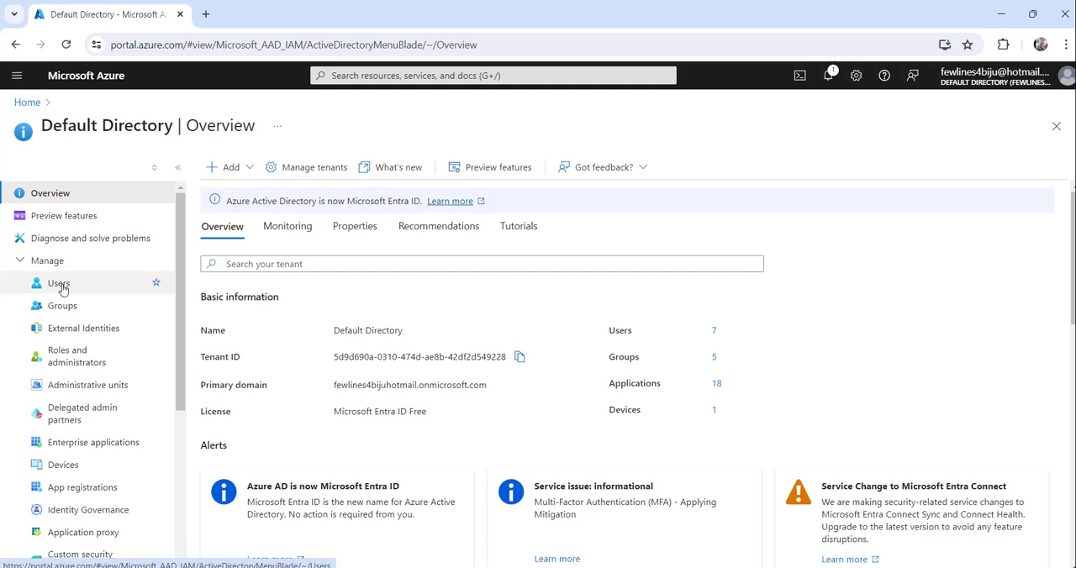
left_click(59, 282)
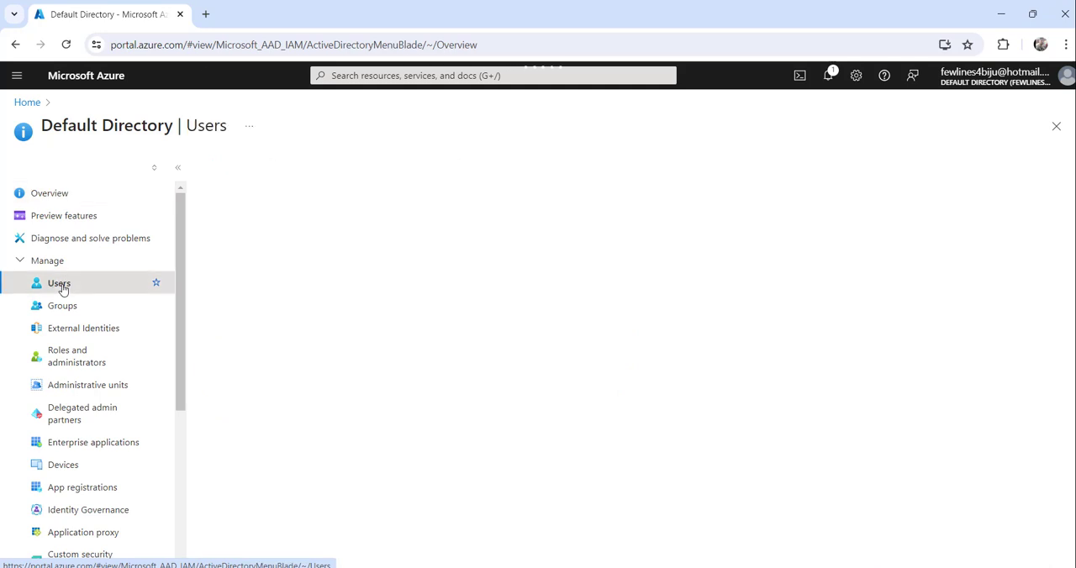
Select the guest user xyz from the Users list to view its profile.
left_click(59, 283)
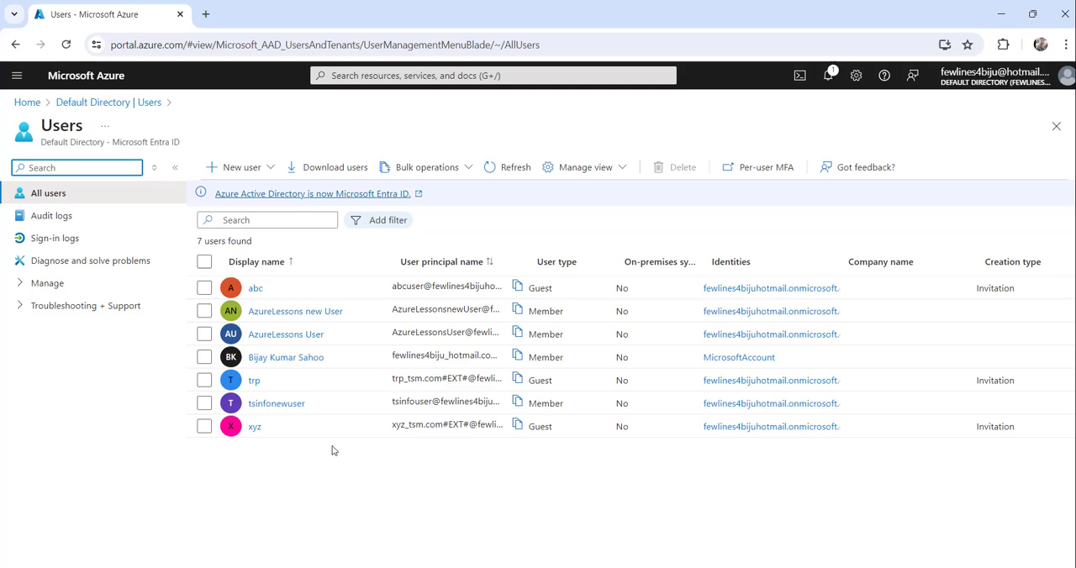
mouse_move(326, 333)
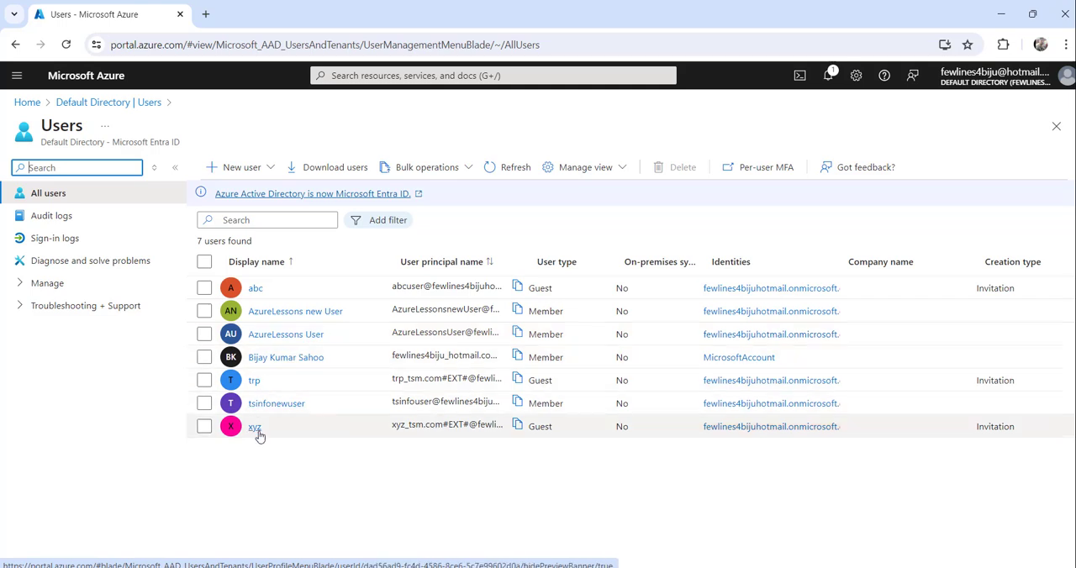
left_click(255, 427)
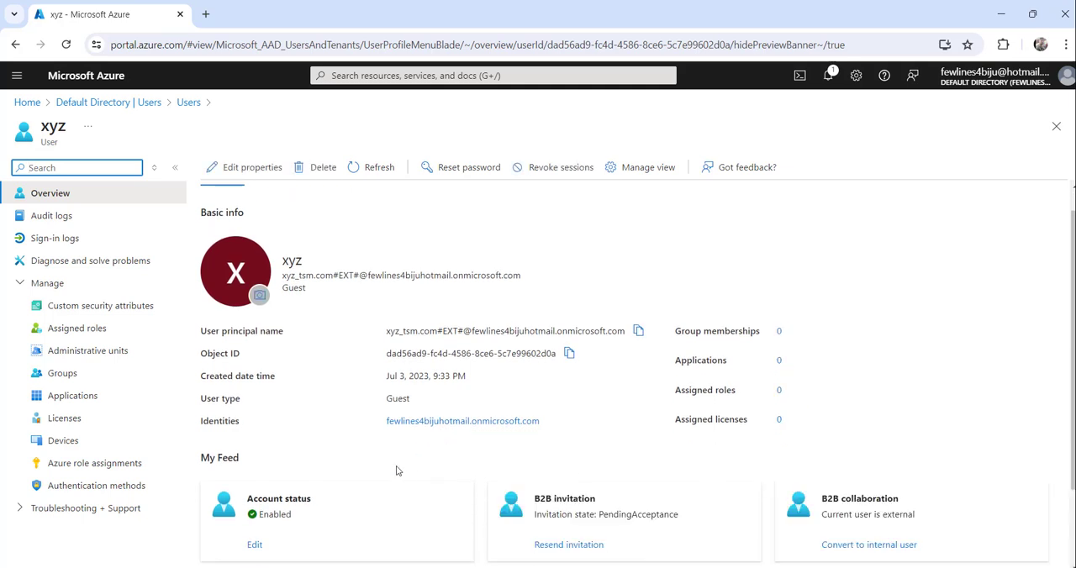
Begin editing xyz's Account status property from the My Feed section.
double_click(218, 457)
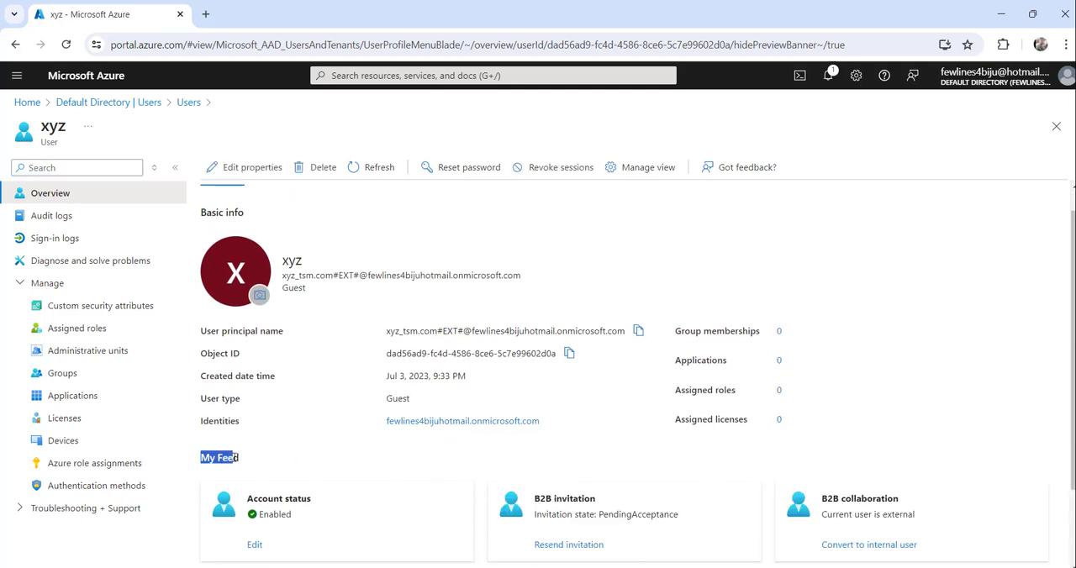
scroll("down", 3)
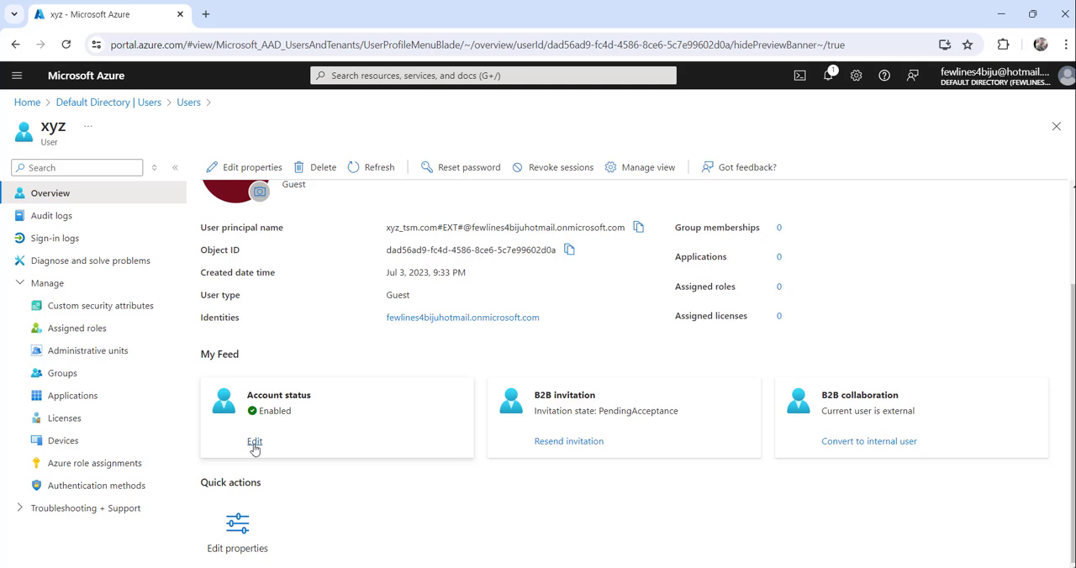
left_click(253, 442)
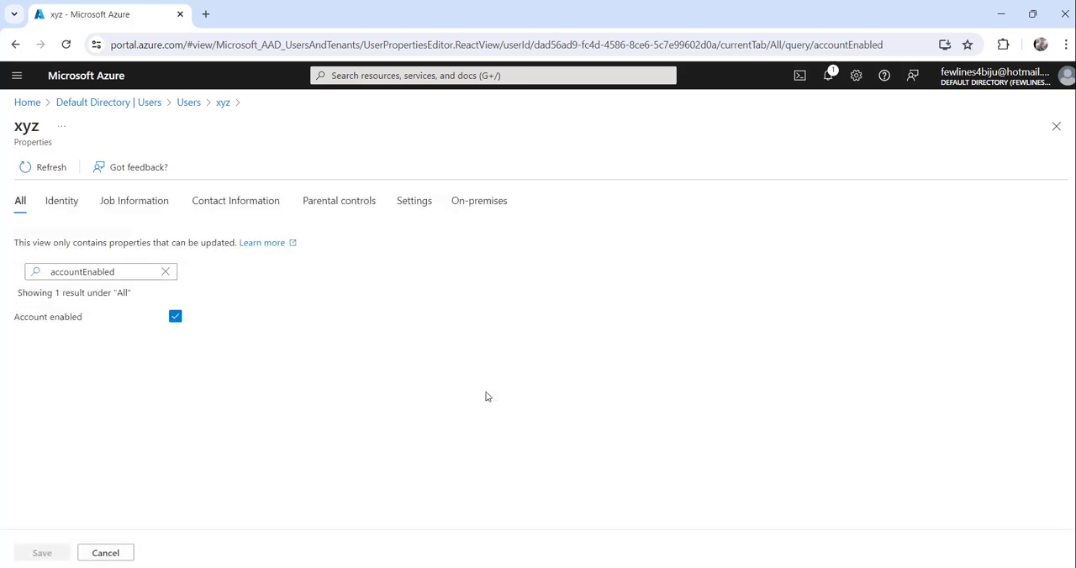
mouse_move(141, 326)
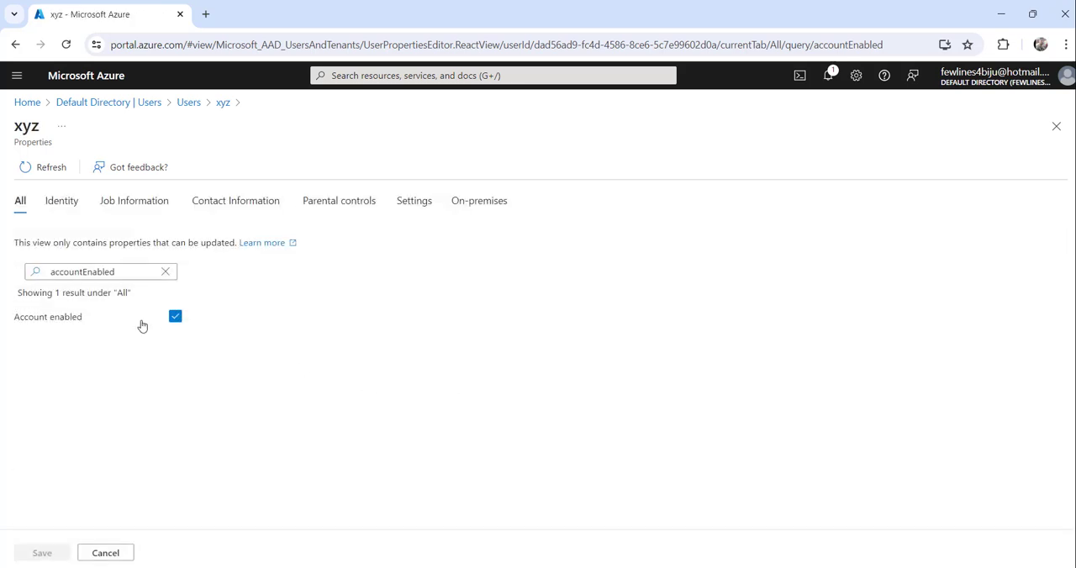
mouse_move(126, 339)
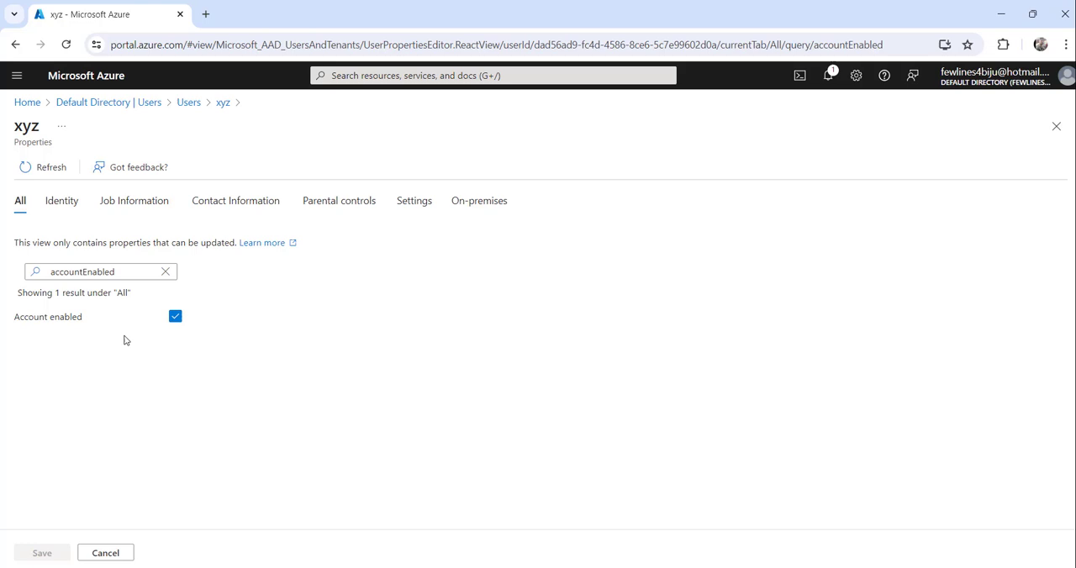
mouse_move(200, 342)
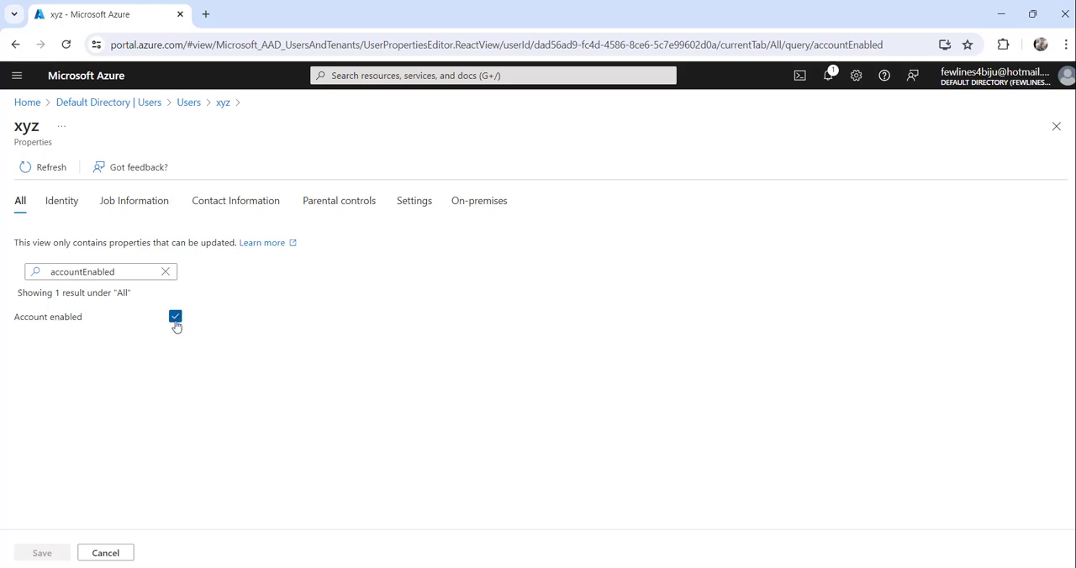
Uncheck Account enabled for xyz and save, leaving the account Disabled.
left_click(175, 317)
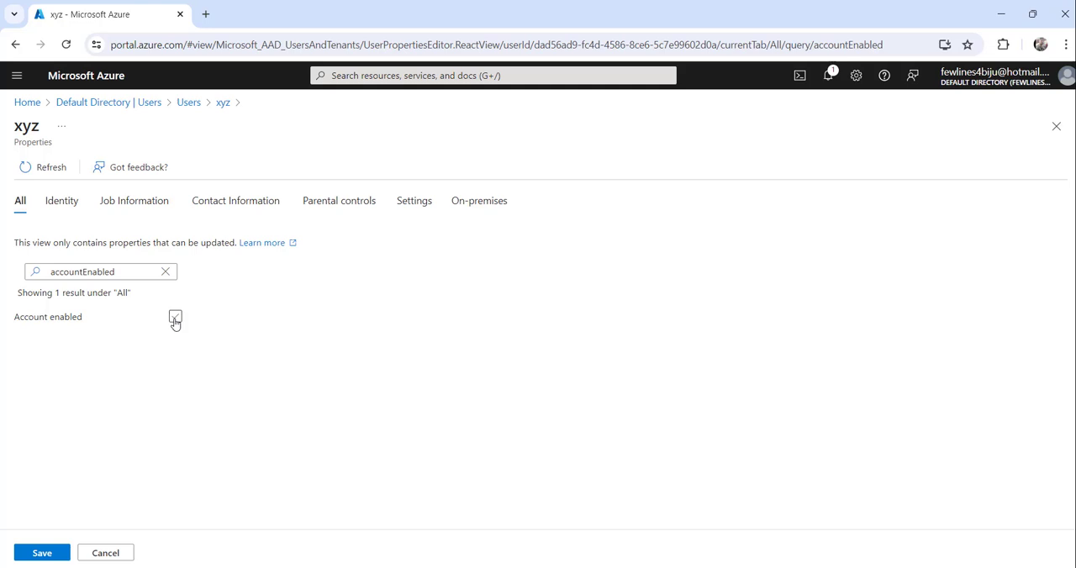
left_click(175, 316)
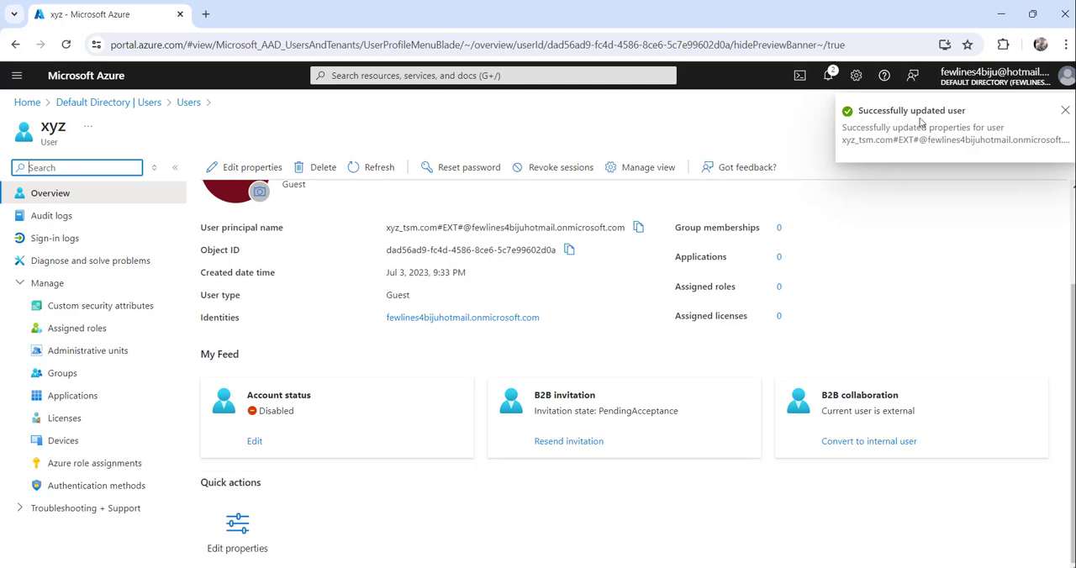
mouse_move(966, 121)
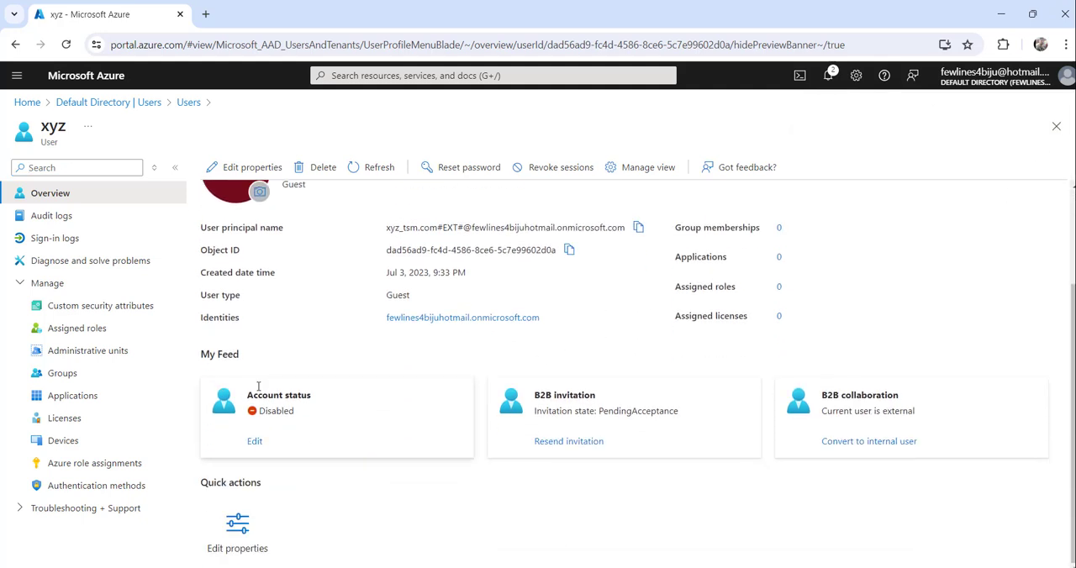
double_click(218, 353)
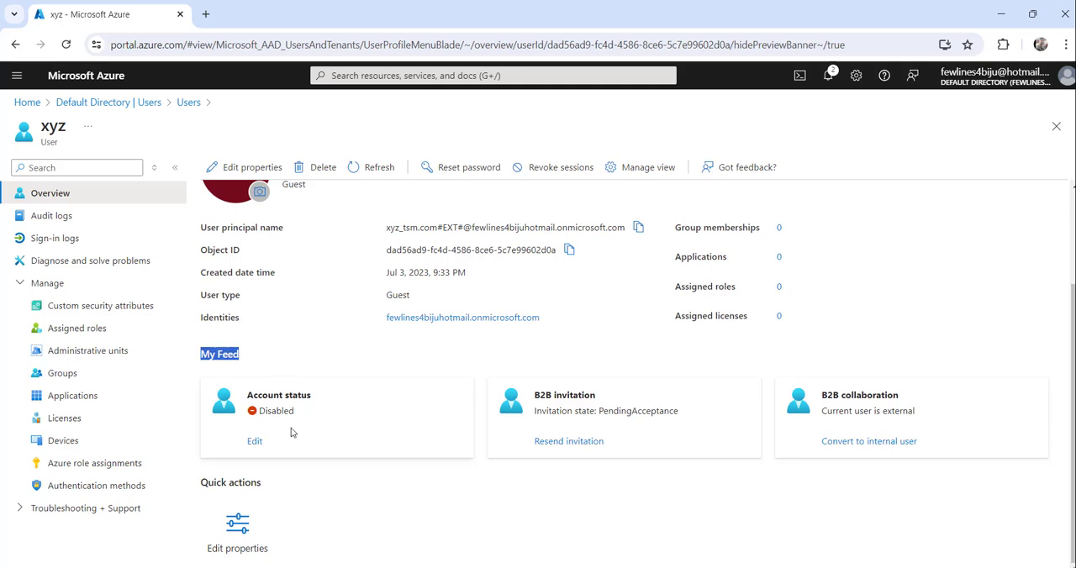
mouse_move(323, 421)
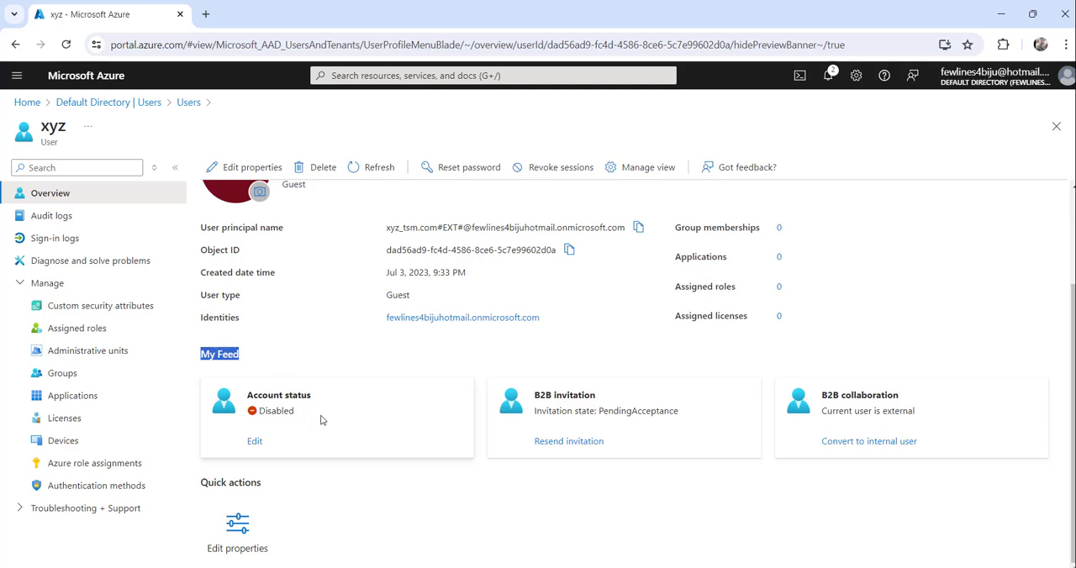
mouse_move(297, 406)
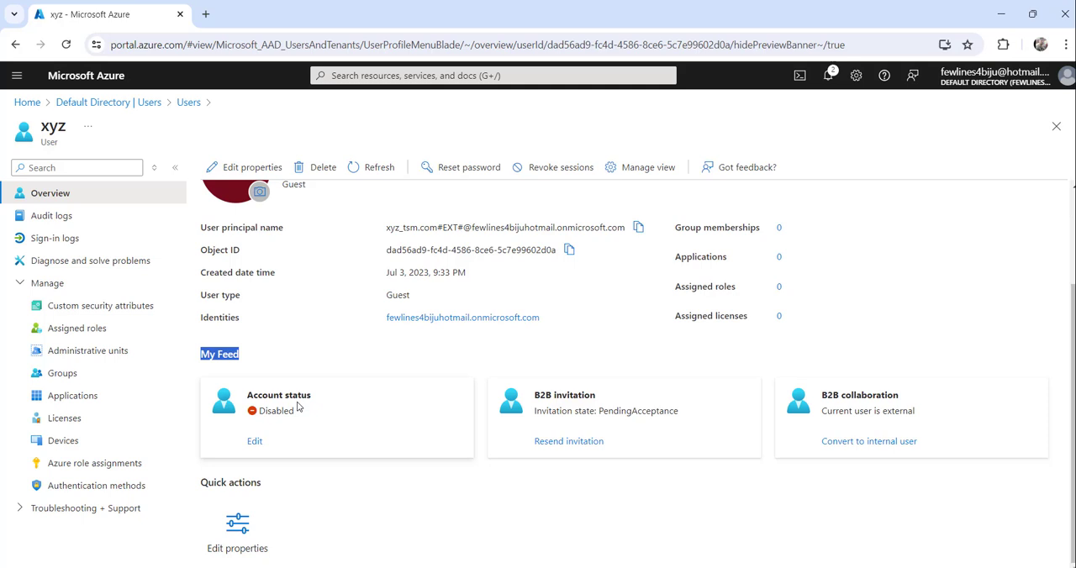